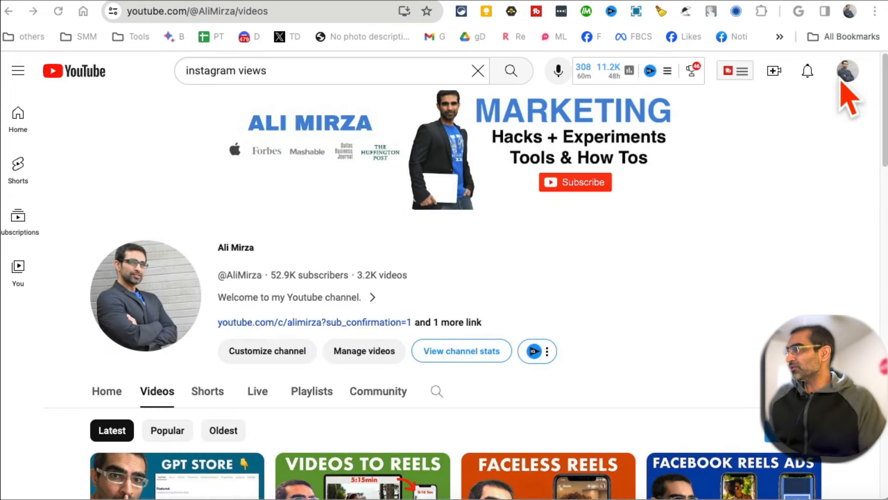
- Open YouTube Studio from the profile avatar's account menu
{"action": "left_click", "coordinate": [847, 70]}
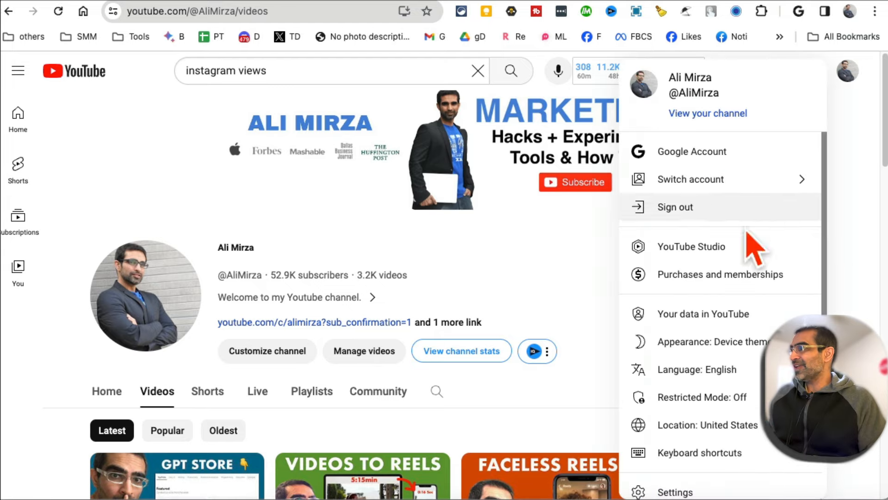
{"action": "left_click", "coordinate": [690, 245]}
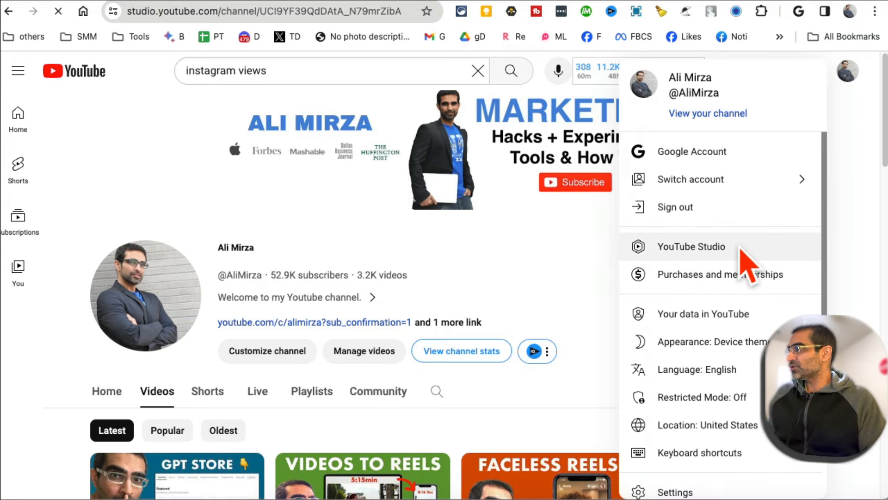
{"action": "left_click", "coordinate": [690, 245]}
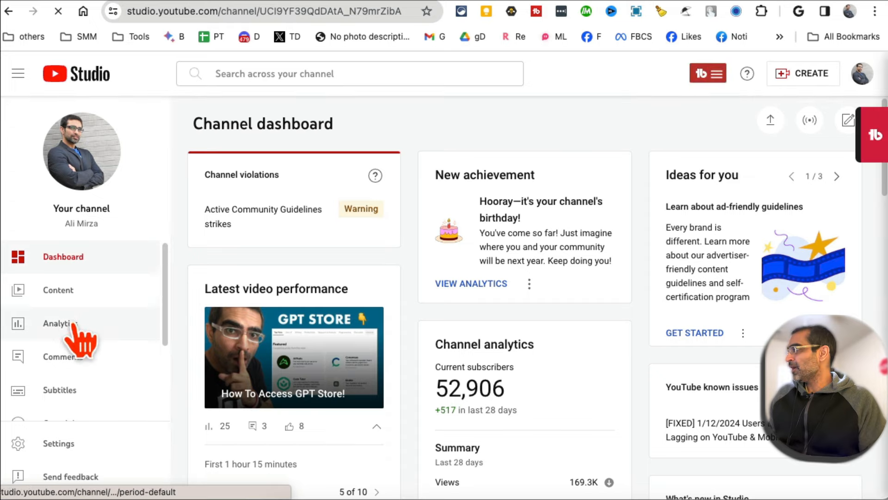
- Open channel analytics (169,314 views over 28 days) and expand the date range menu
{"action": "left_click", "coordinate": [61, 323]}
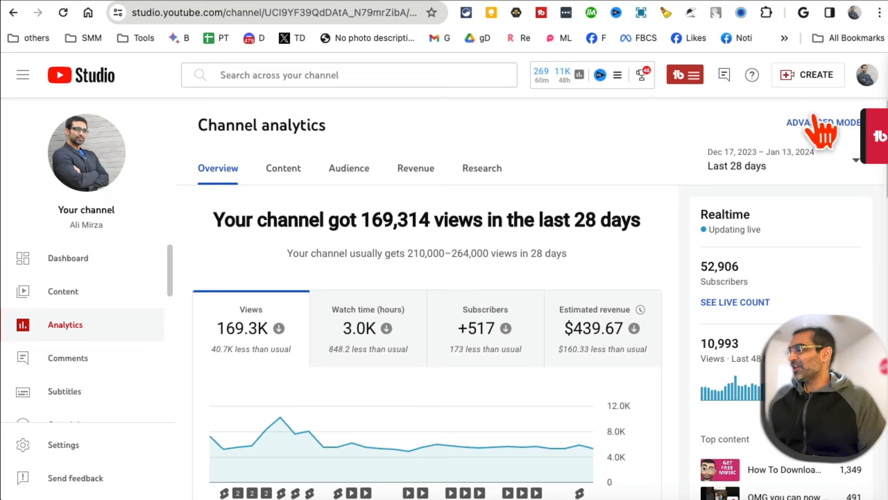
{"action": "mouse_move", "coordinate": [841, 195]}
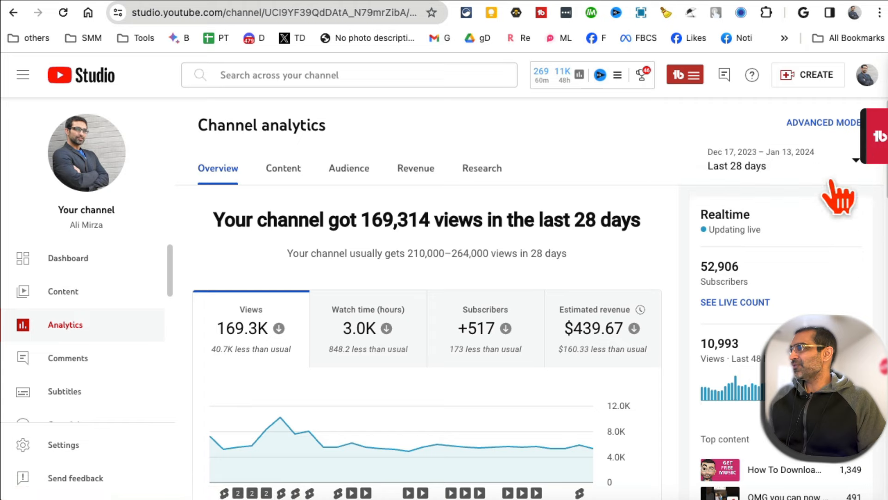
{"action": "mouse_move", "coordinate": [523, 286]}
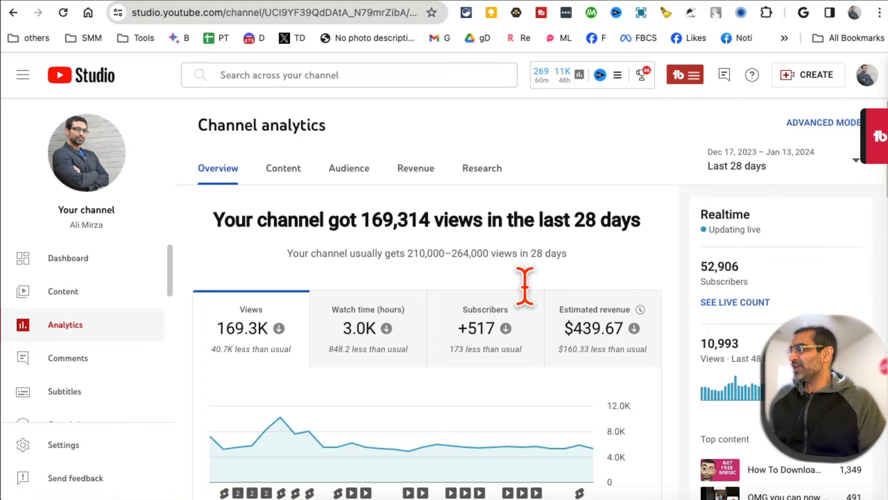
{"action": "scroll", "scroll_direction": "down", "scroll_amount": 3}
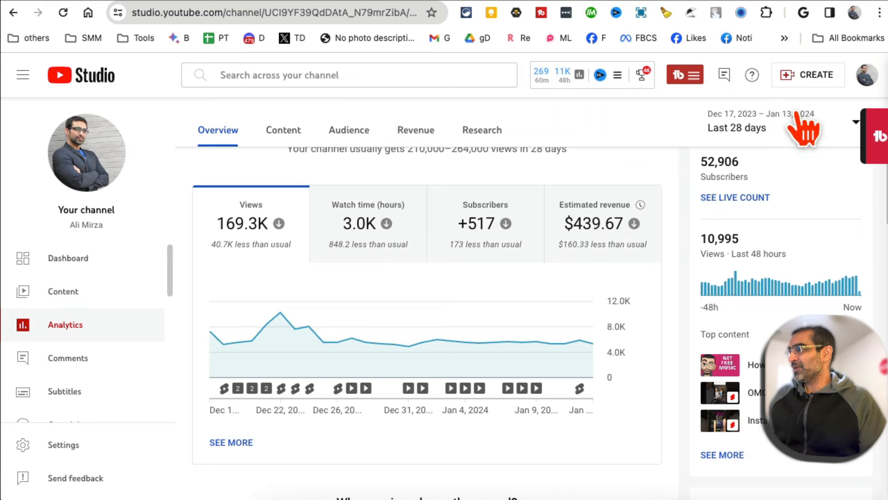
{"action": "left_click", "coordinate": [737, 127]}
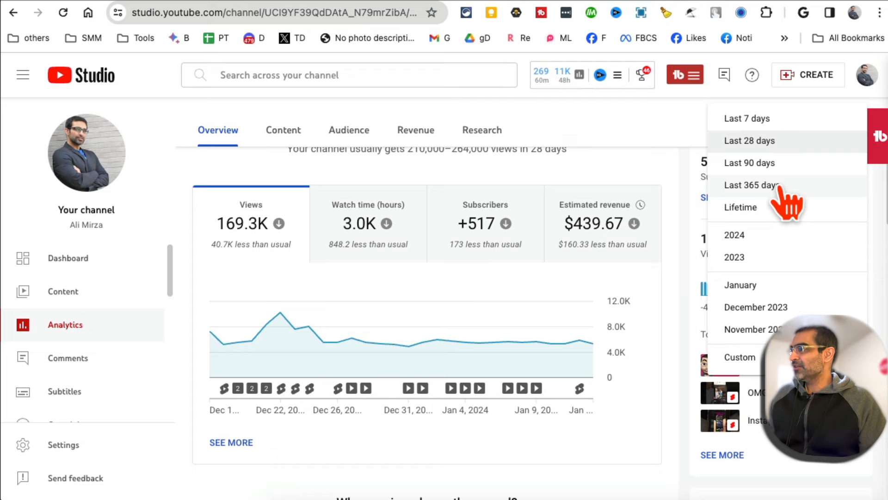
- Switch analytics to Last 365 days, showing 3.0M views and $8,907.37 revenue
{"action": "left_click", "coordinate": [752, 185]}
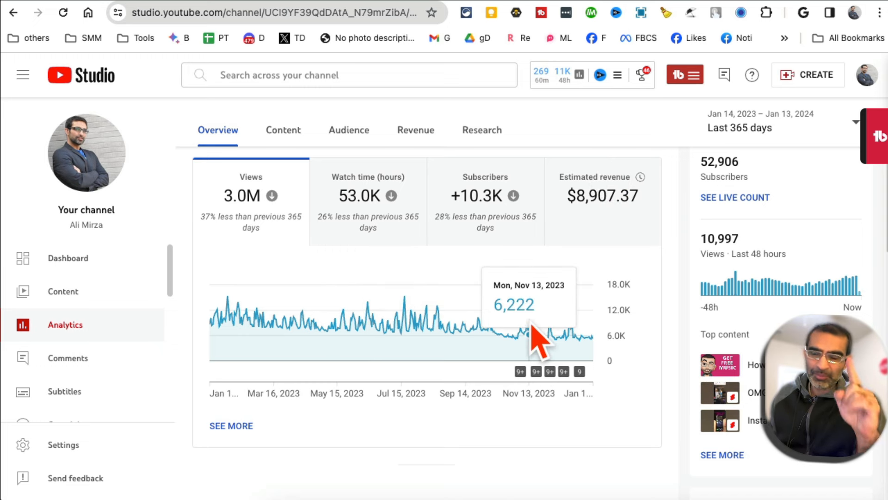
{"action": "mouse_move", "coordinate": [323, 309]}
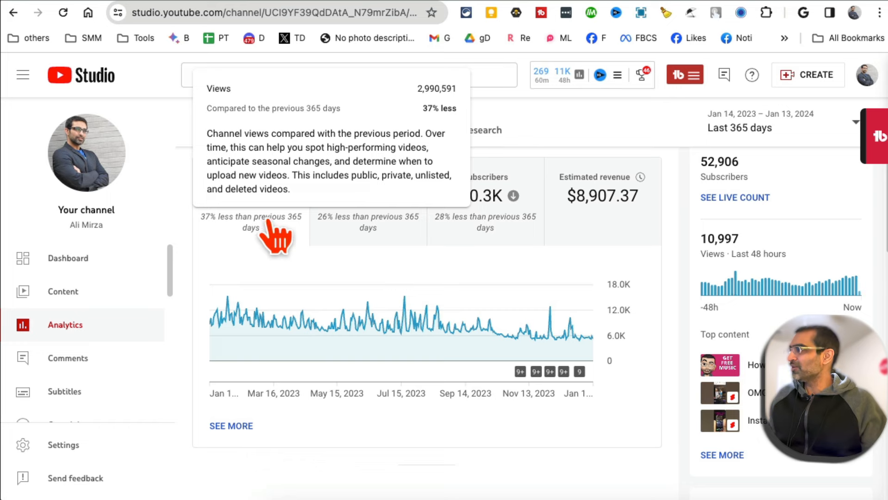
- Show the Revenue tab with $8,907.37 estimated revenue for the last 365 days
{"action": "left_click", "coordinate": [414, 169]}
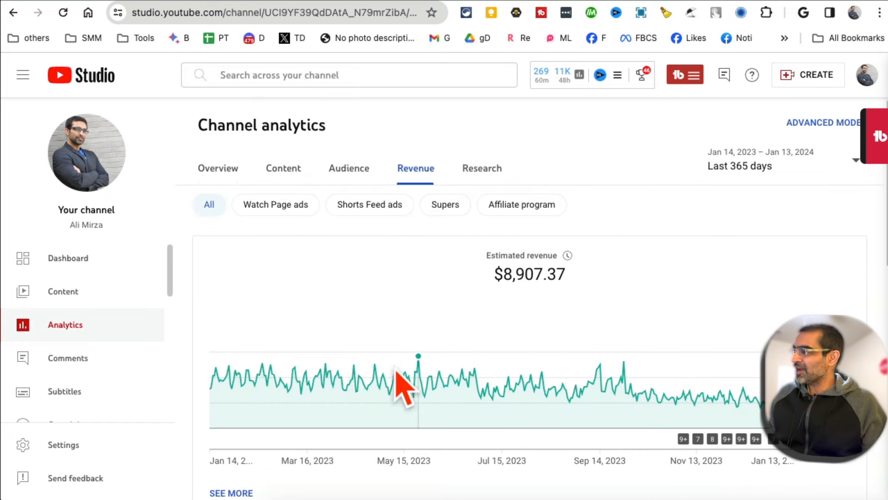
{"action": "mouse_move", "coordinate": [447, 391]}
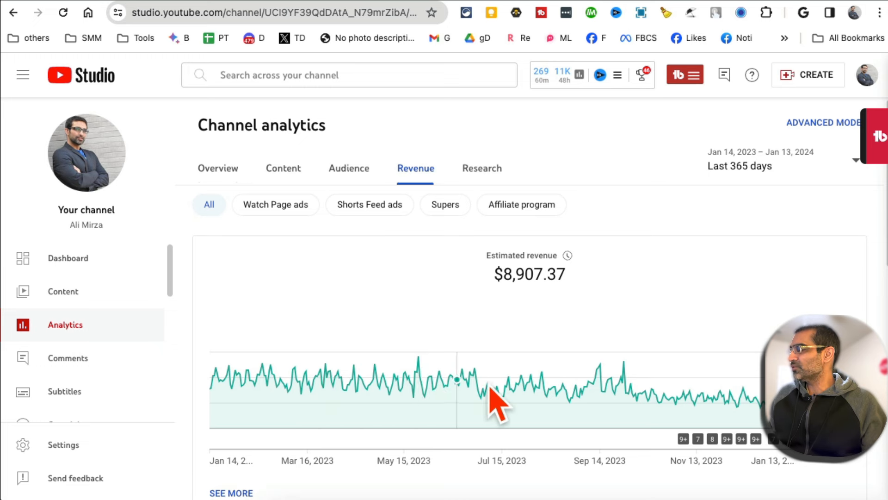
{"action": "mouse_move", "coordinate": [592, 391]}
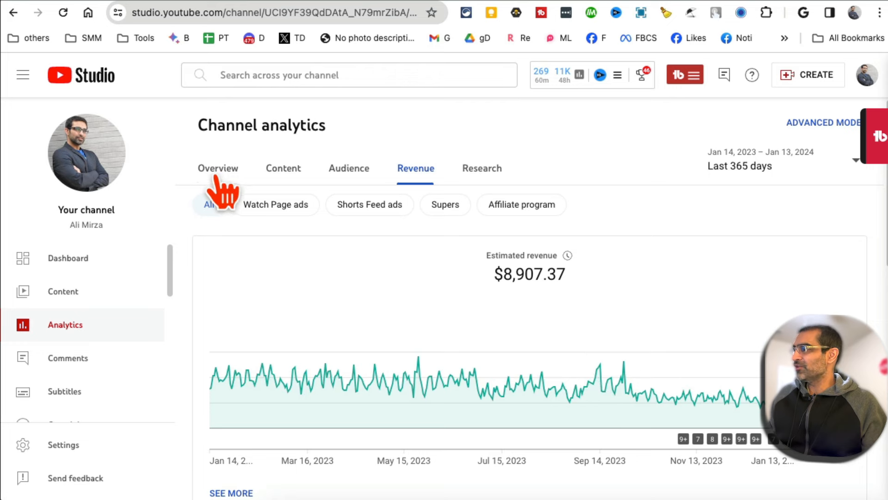
- Return to Overview and scroll to top content, led by a 282,397-view video
{"action": "left_click", "coordinate": [217, 168]}
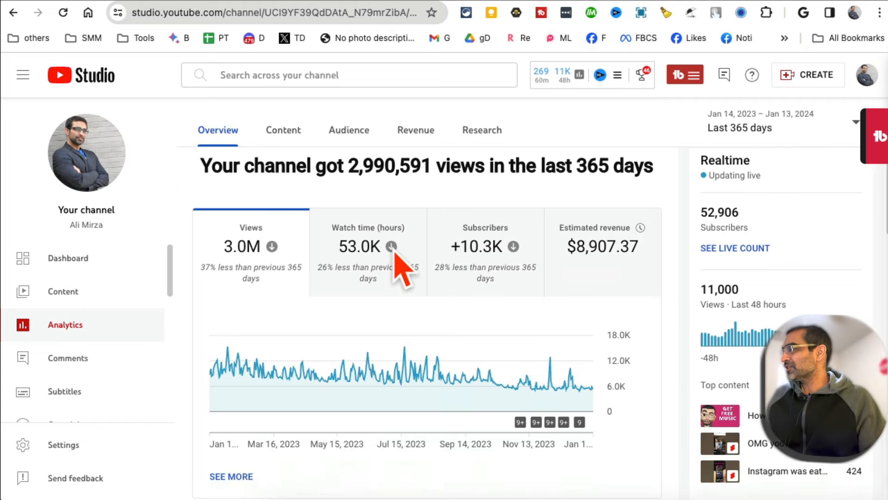
{"action": "scroll", "scroll_direction": "down", "scroll_amount": 3}
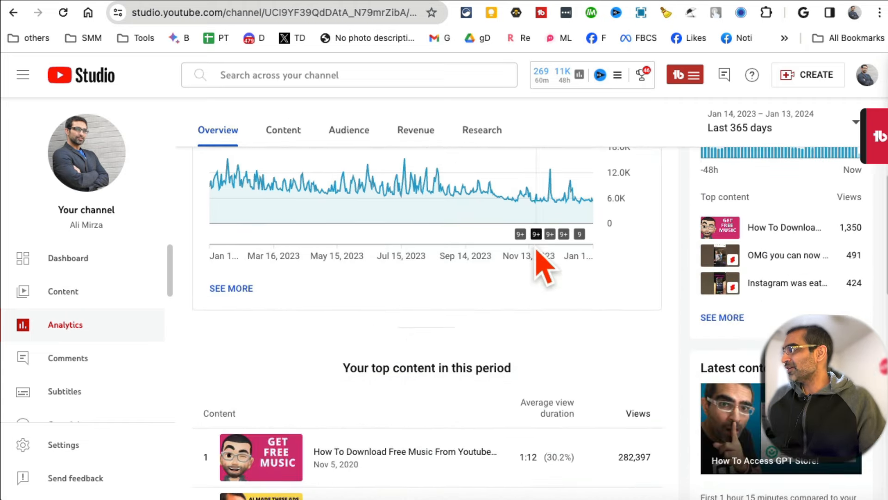
{"action": "scroll", "scroll_direction": "down", "scroll_amount": 3}
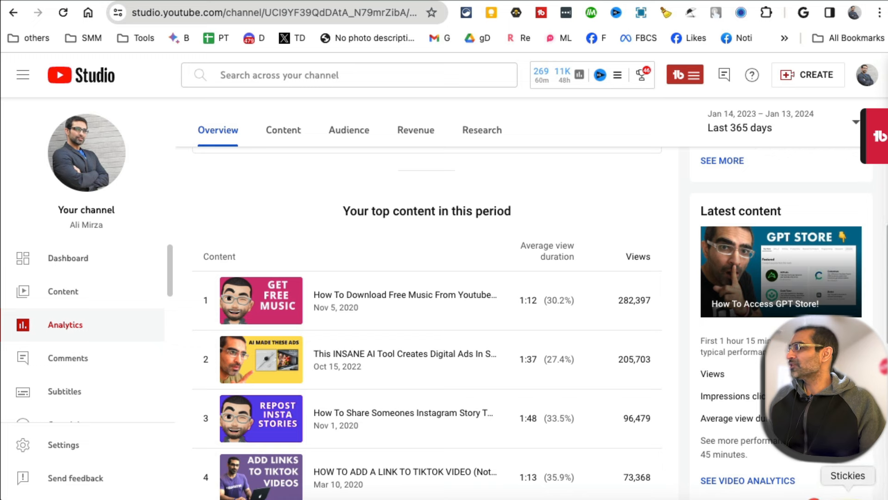
{"action": "left_click", "coordinate": [847, 475]}
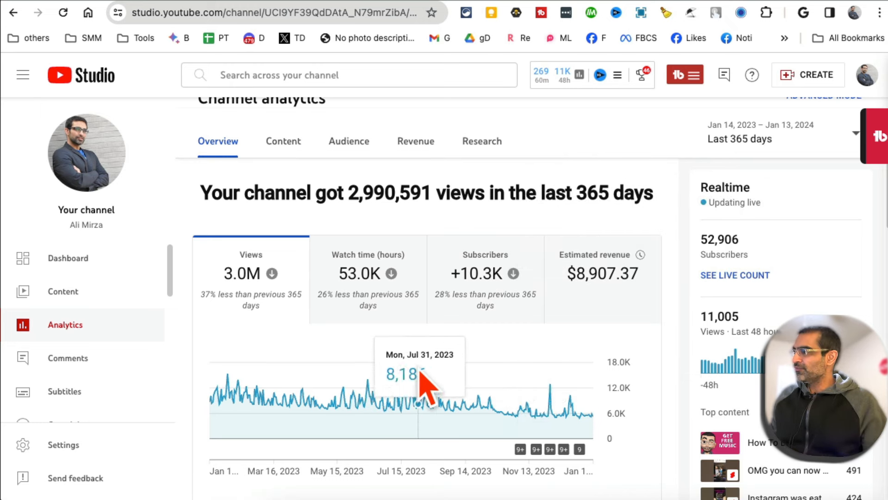
{"action": "mouse_move", "coordinate": [558, 416]}
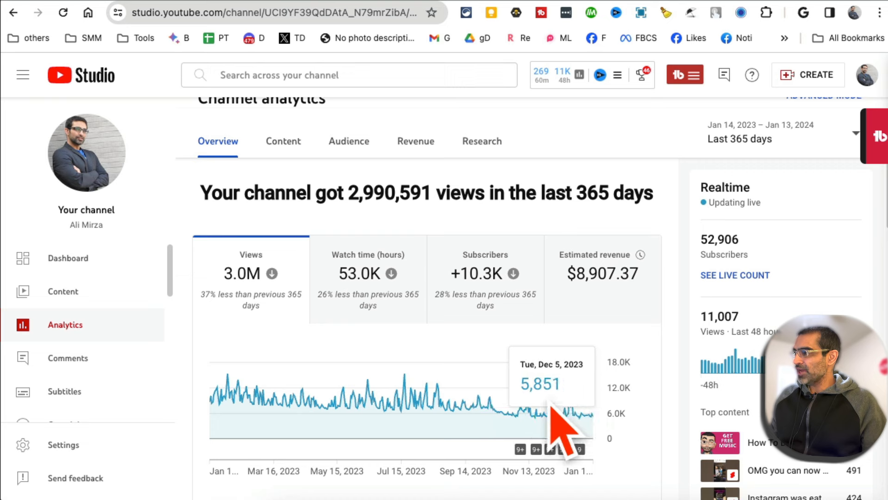
{"action": "mouse_move", "coordinate": [560, 411]}
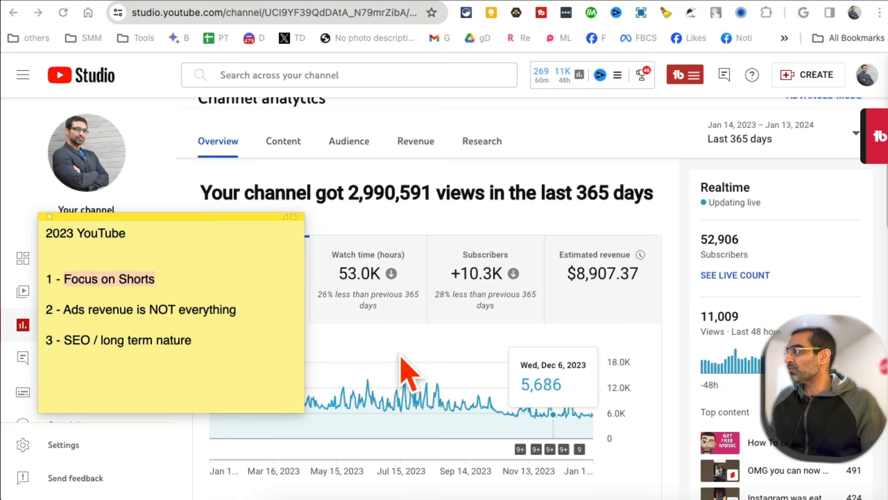
{"action": "mouse_move", "coordinate": [431, 394]}
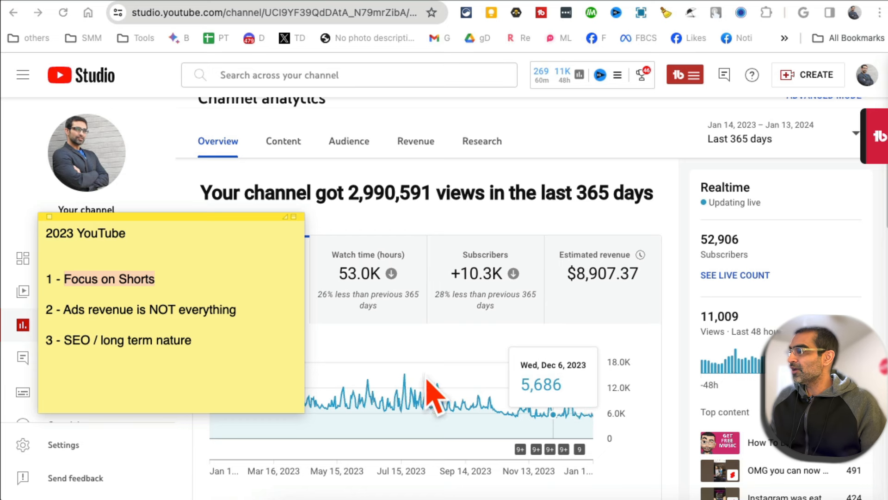
{"action": "mouse_move", "coordinate": [201, 300]}
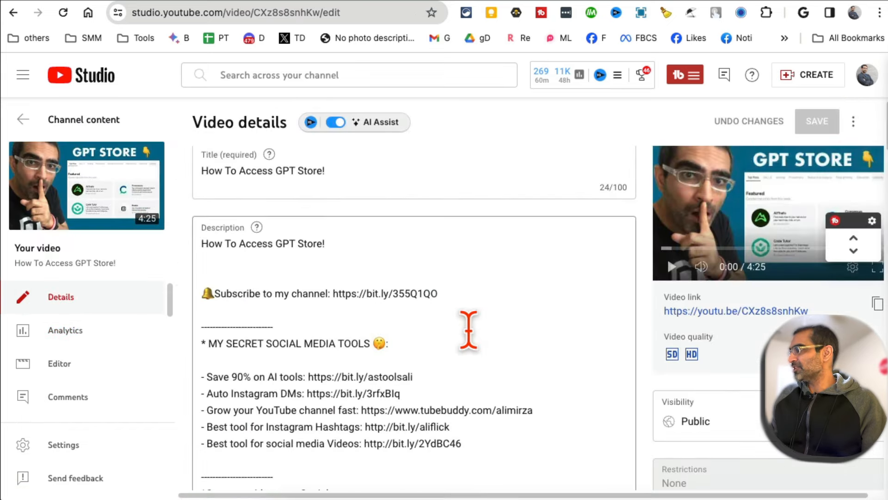
- Scroll through the description of the How To Access GPT Store! video
{"action": "scroll", "scroll_direction": "down", "scroll_amount": 3}
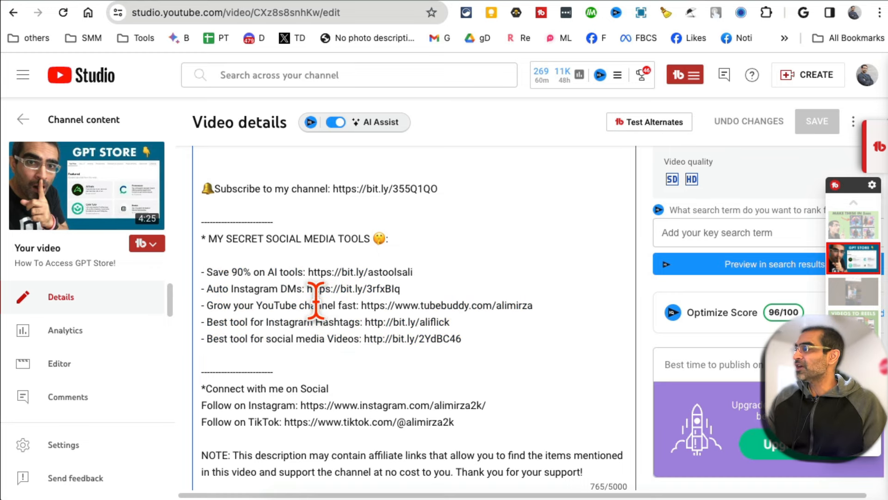
{"action": "left_click_drag", "start_coordinate": [315, 305], "coordinate": [480, 305]}
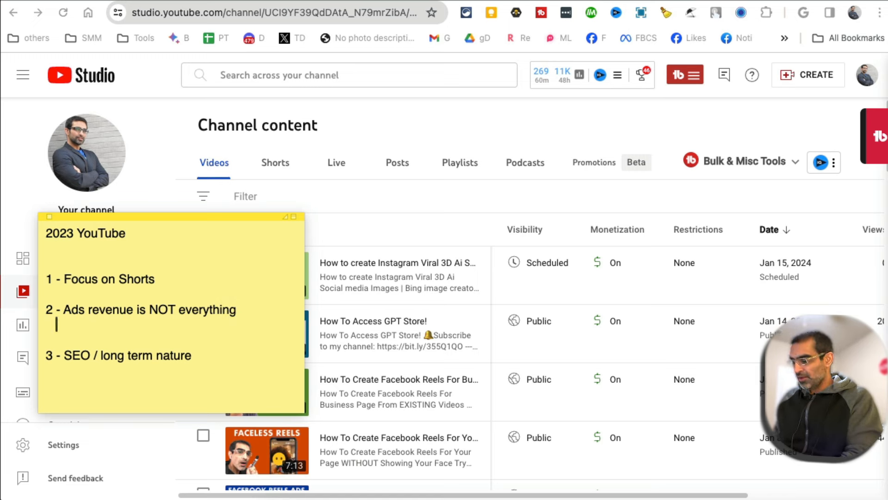
- Type '- affiliate marketing' and '- brand deals' under takeaway 2 in the note
{"action": "type", "text": "- affiliate"}
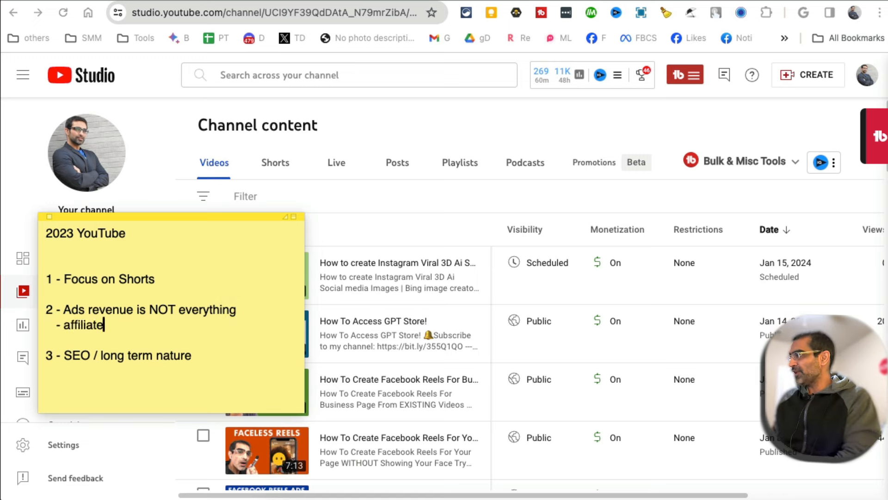
{"action": "type", "text": "marketing"}
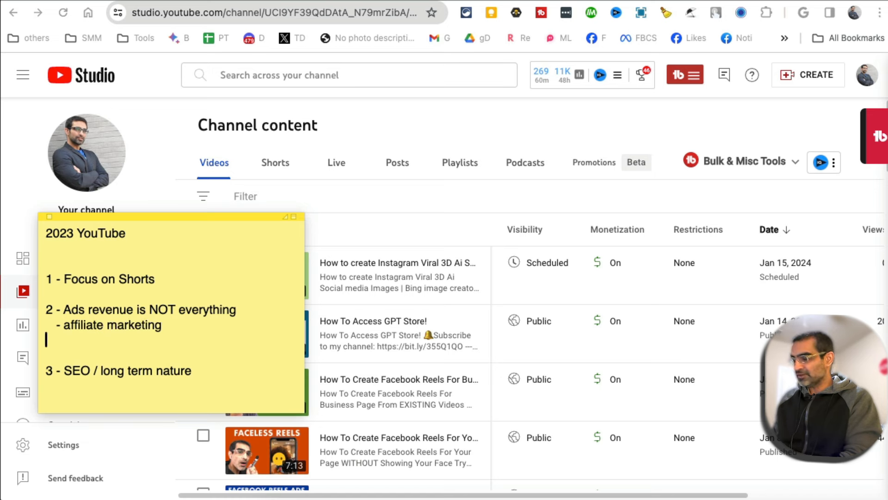
{"action": "type", "text": "- brand deals"}
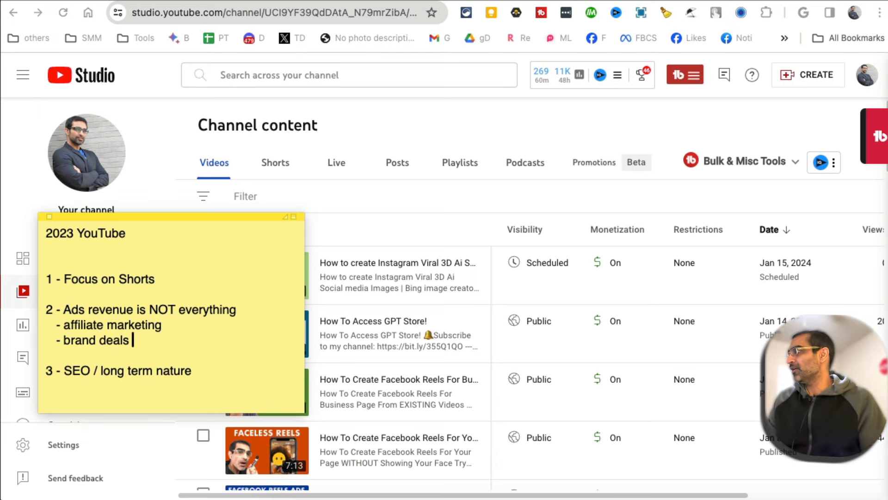
{"action": "mouse_move", "coordinate": [179, 365]}
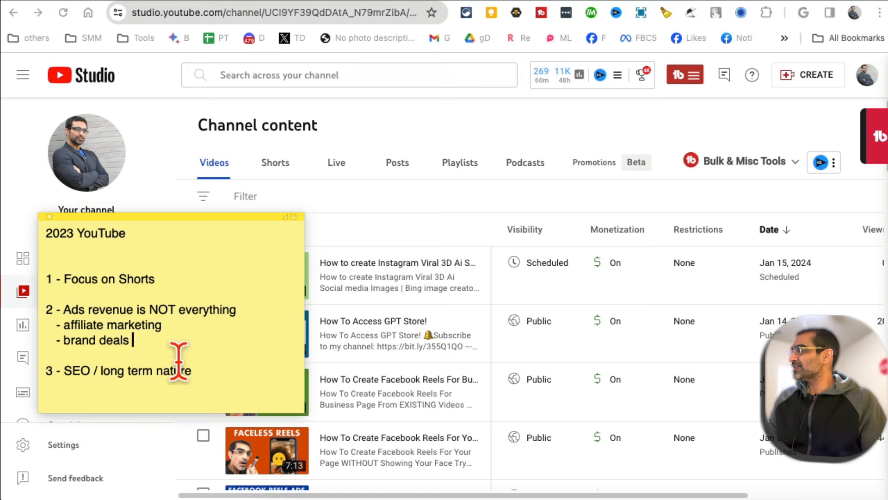
{"action": "mouse_move", "coordinate": [161, 198]}
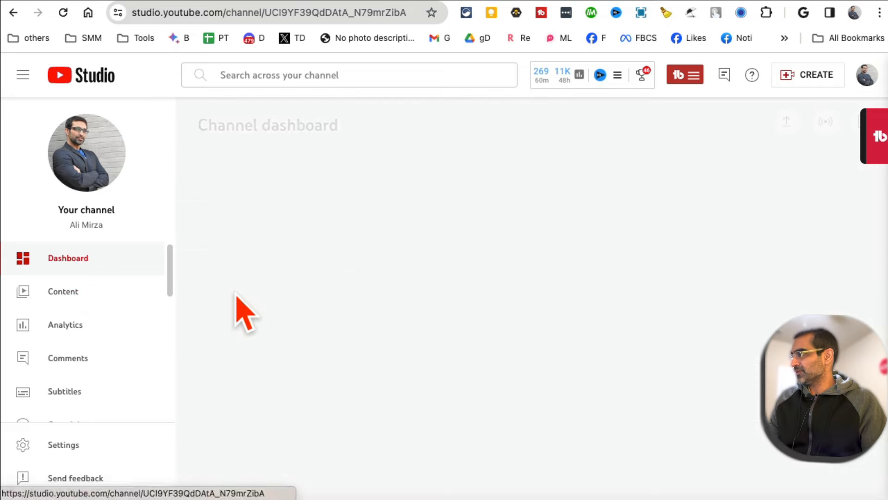
- Reopen Analytics and set the reporting period to Last 365 days
{"action": "left_click", "coordinate": [65, 324]}
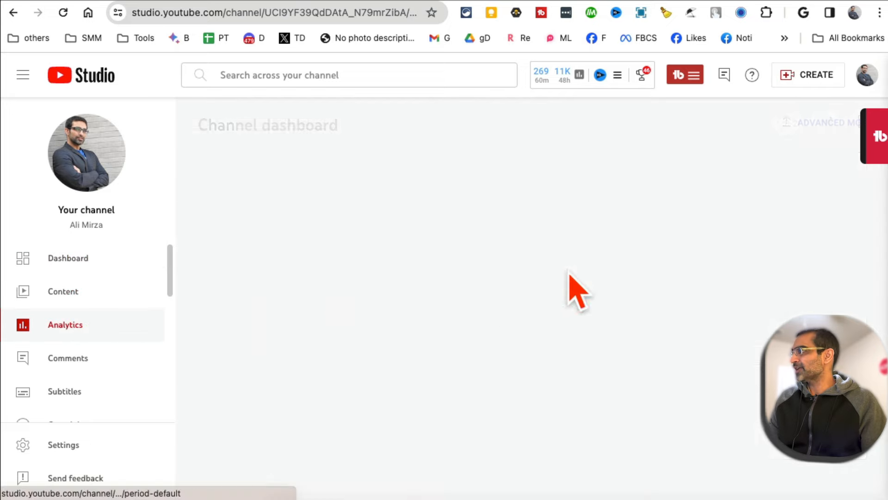
{"action": "left_click", "coordinate": [65, 324]}
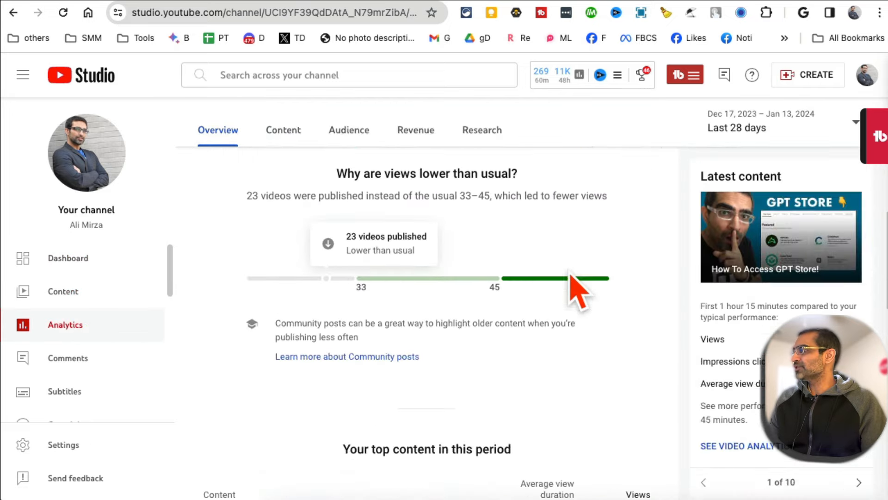
{"action": "scroll", "scroll_direction": "down", "scroll_amount": 3}
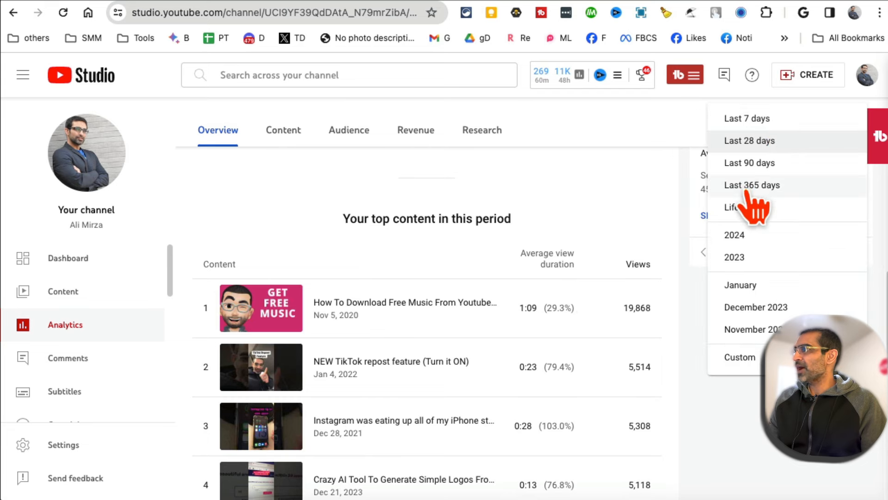
{"action": "left_click", "coordinate": [752, 185]}
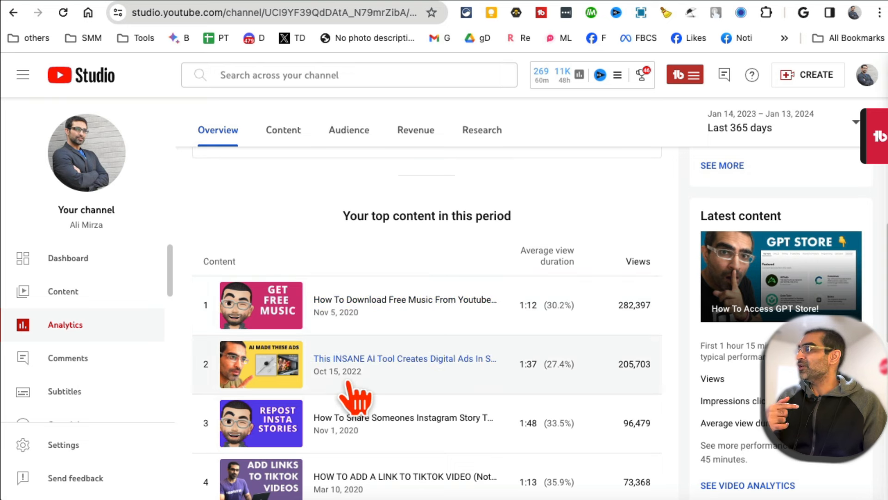
{"action": "mouse_move", "coordinate": [356, 309]}
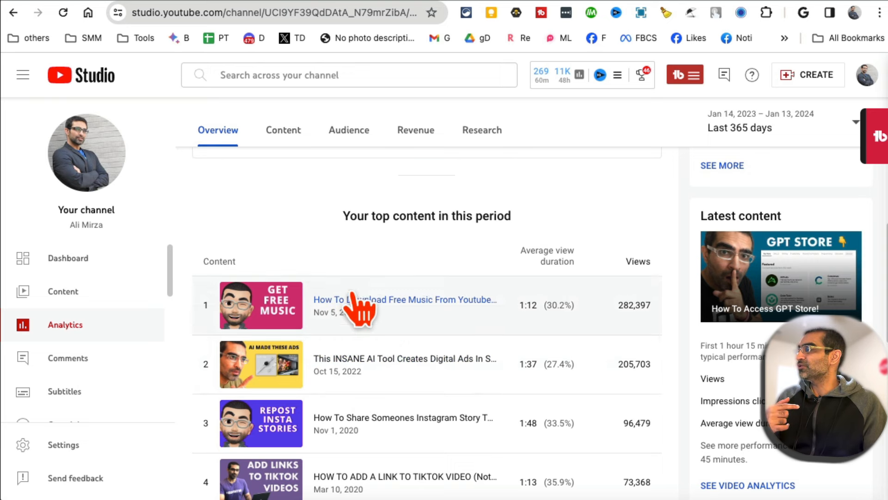
{"action": "left_click", "coordinate": [404, 300]}
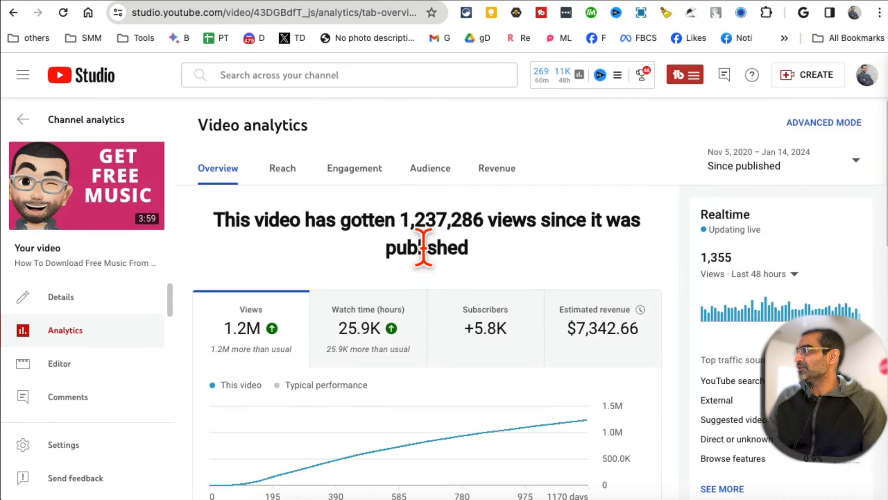
{"action": "mouse_move", "coordinate": [292, 187]}
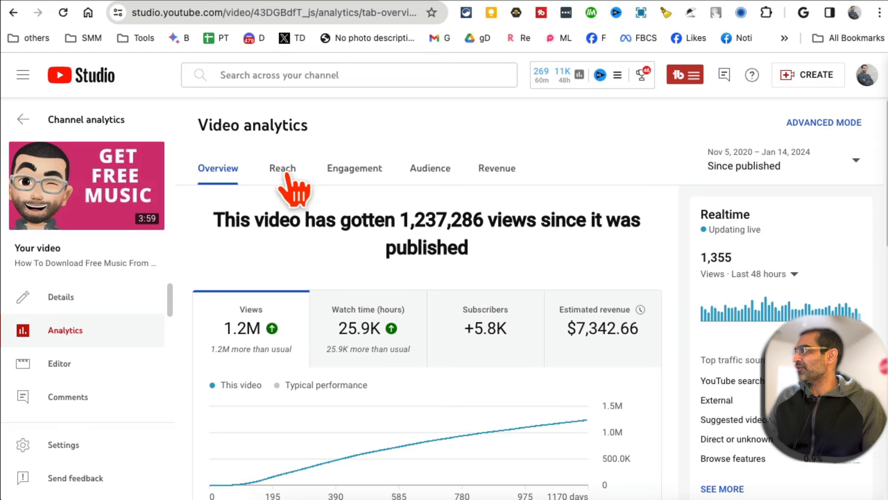
{"action": "left_click", "coordinate": [282, 168]}
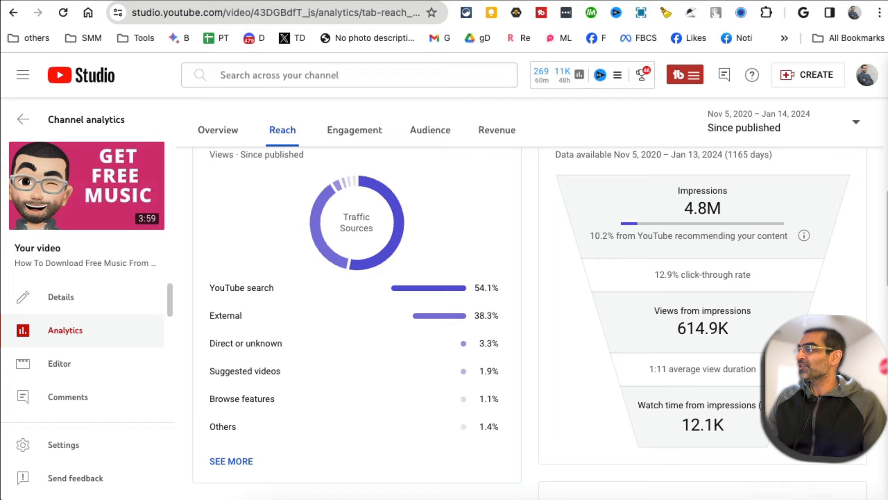
{"action": "left_click", "coordinate": [23, 119]}
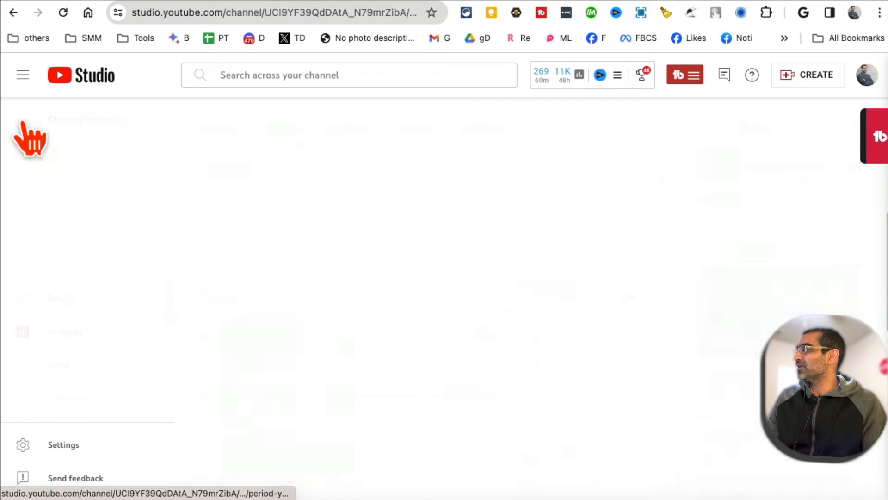
- Go to the channel's Content videos list from the Studio sidebar
{"action": "left_click", "coordinate": [64, 323]}
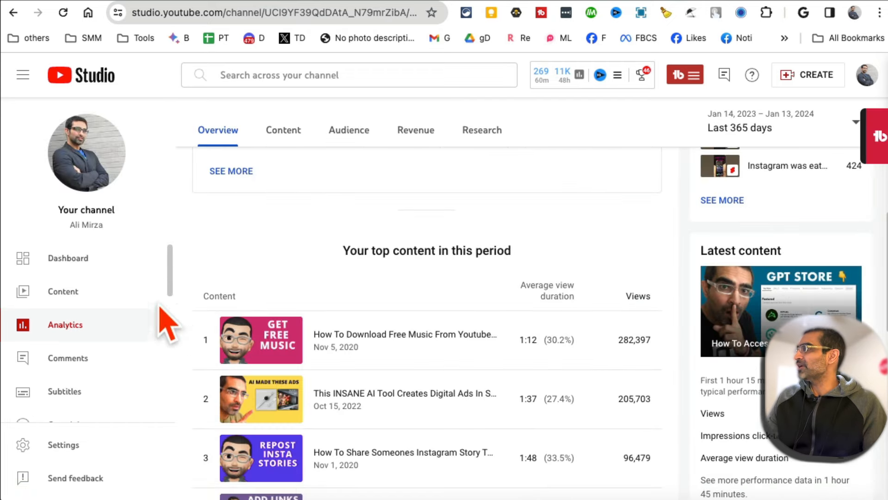
{"action": "left_click", "coordinate": [63, 291]}
{"action": "type", "text": "- brand deals"}
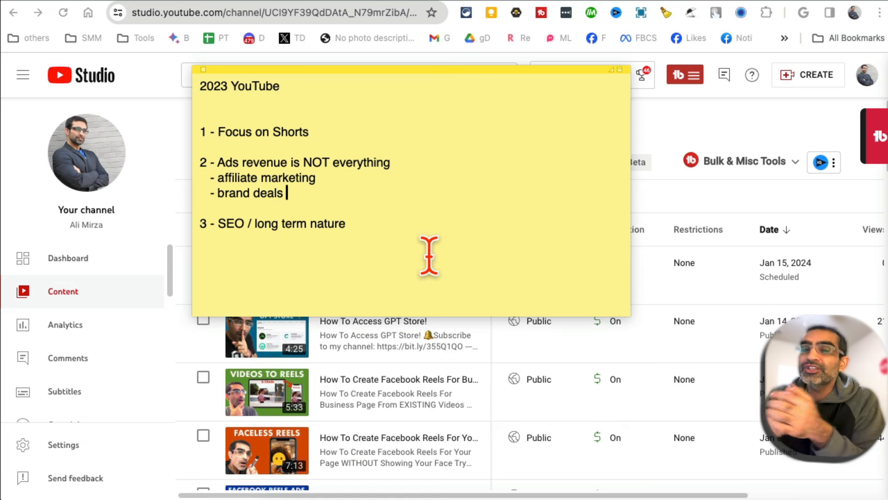
{"action": "mouse_move", "coordinate": [412, 248]}
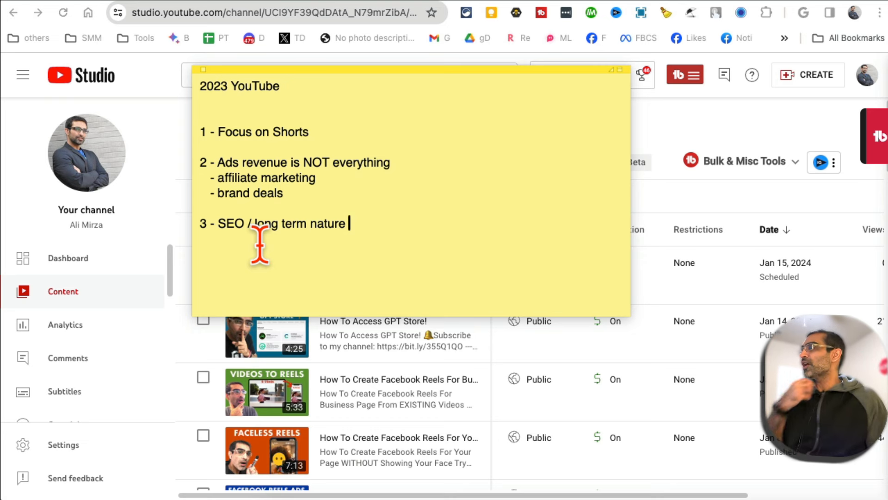
{"action": "mouse_move", "coordinate": [324, 142]}
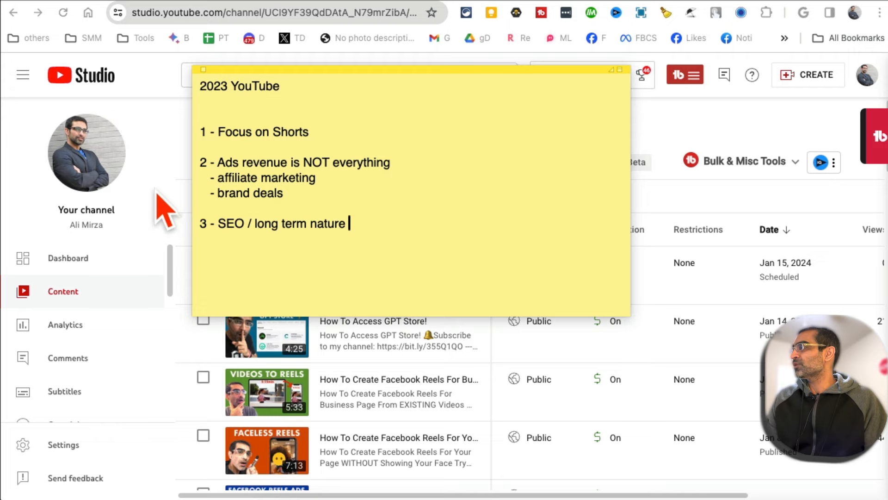
- Visit the Dashboard, then return to the Content videos list and scroll down
{"action": "left_click", "coordinate": [68, 257]}
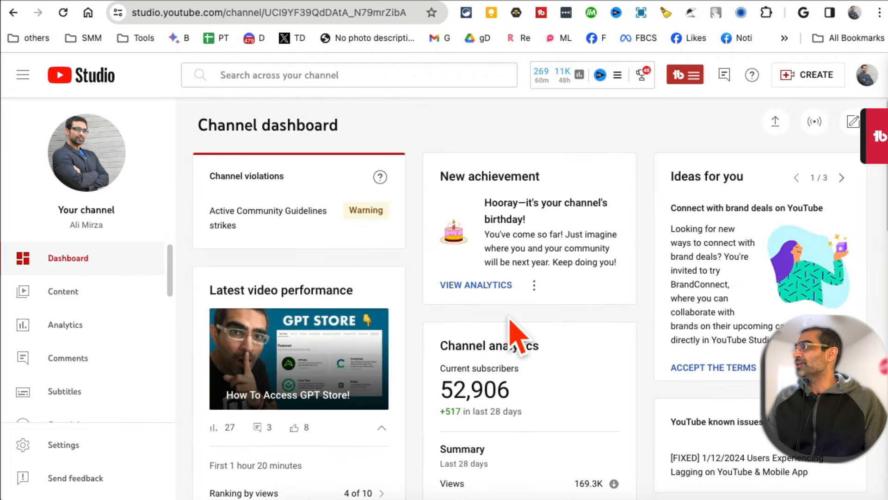
{"action": "left_click", "coordinate": [62, 291]}
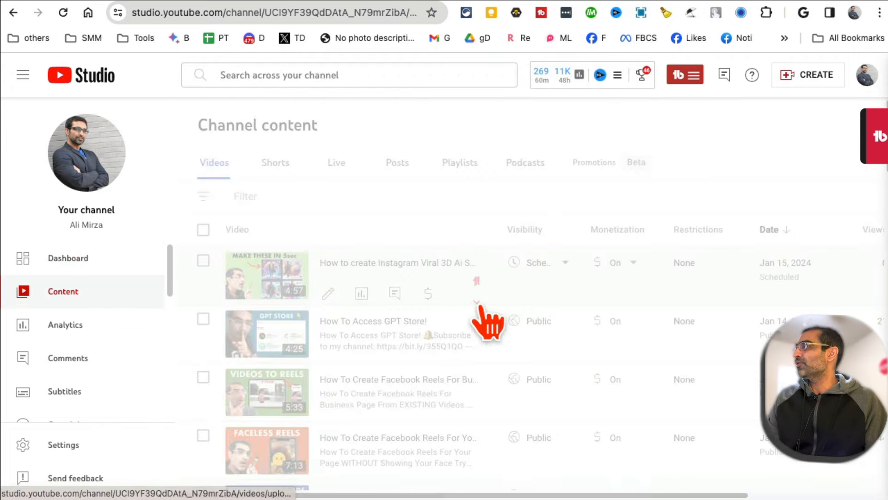
{"action": "scroll", "scroll_direction": "down", "scroll_amount": 3}
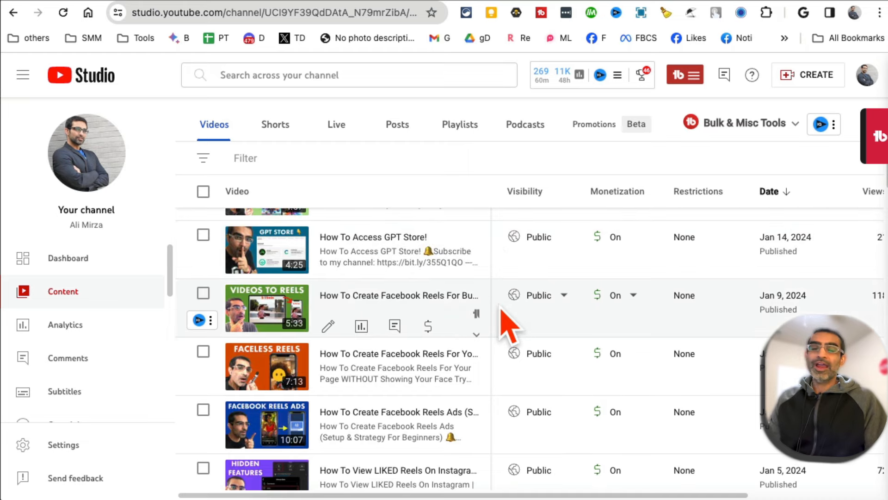